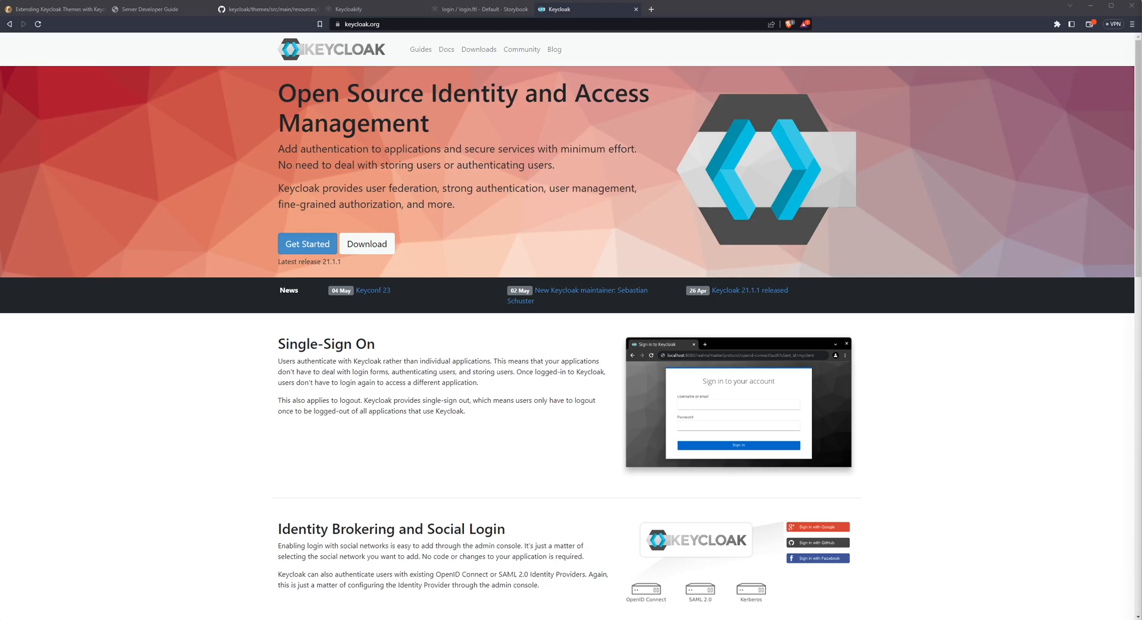
Step: Read the Themes chapter of the Keycloak Server Developer Guide on theme types and configuration
click(154, 10)
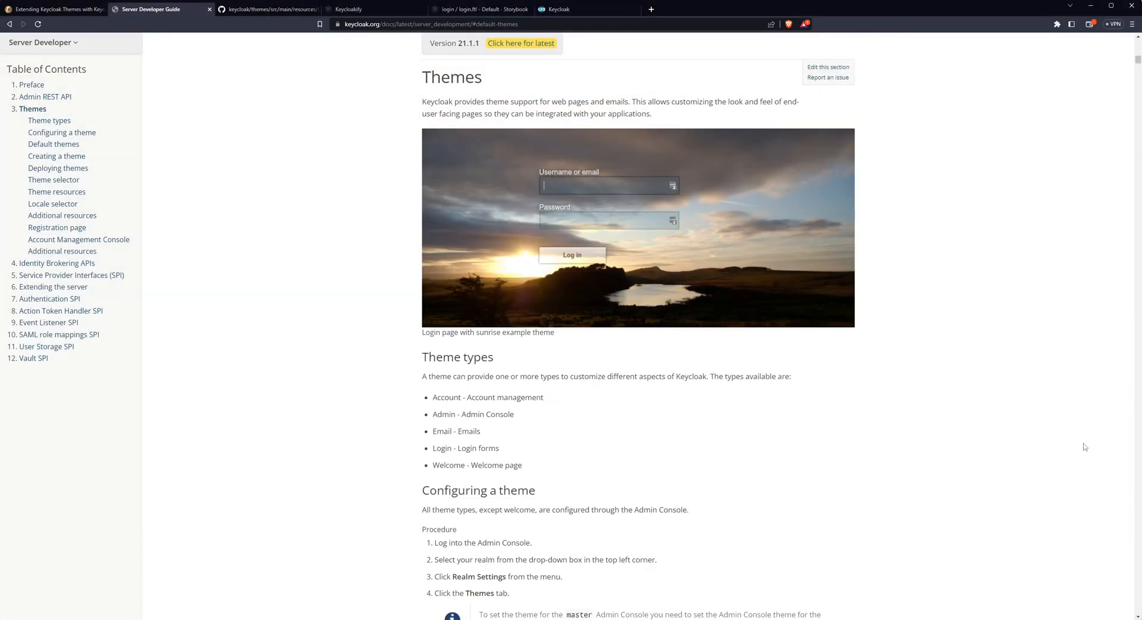
scroll(down, 3)
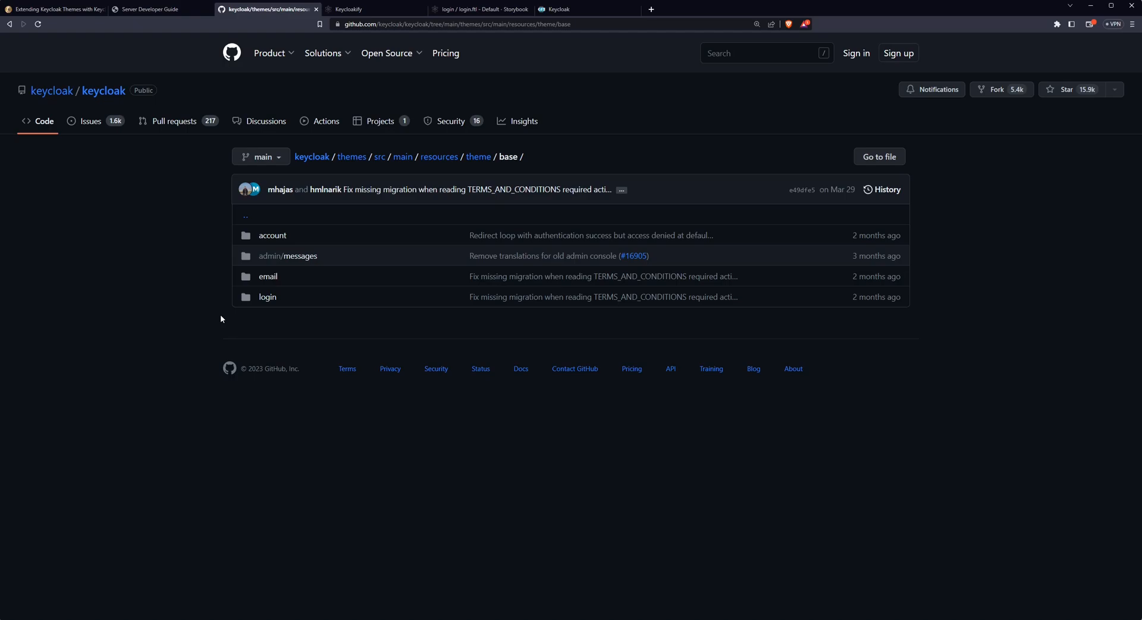
Step: Browse the keycloak repo's themes/base/login folder and its FreeMarker .ftl templates
click(266, 298)
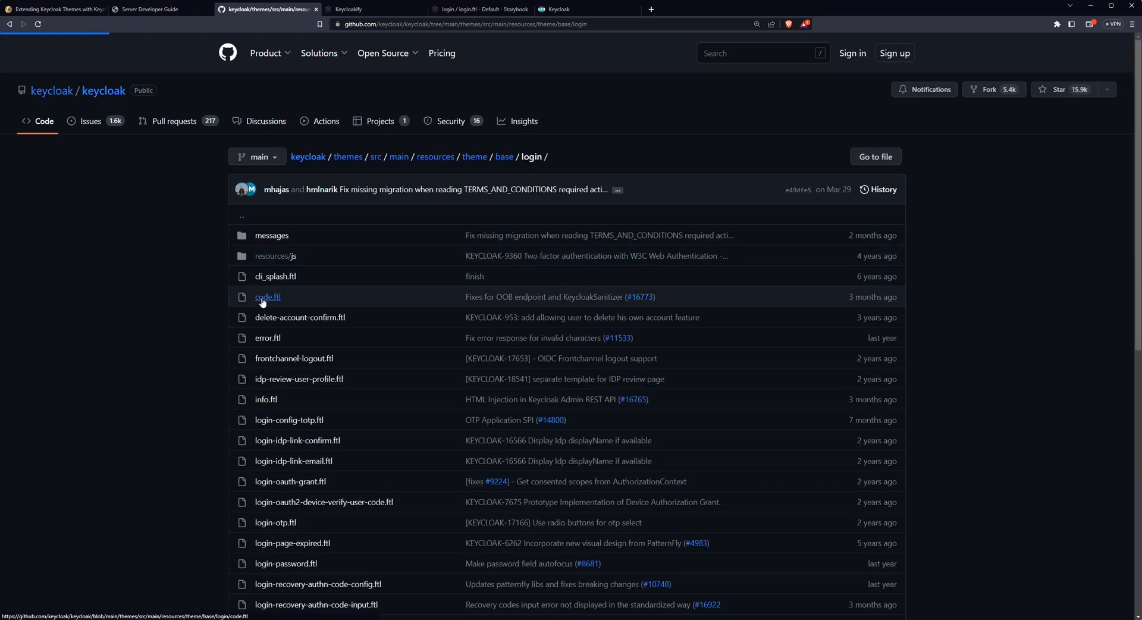
mouse_move(267, 296)
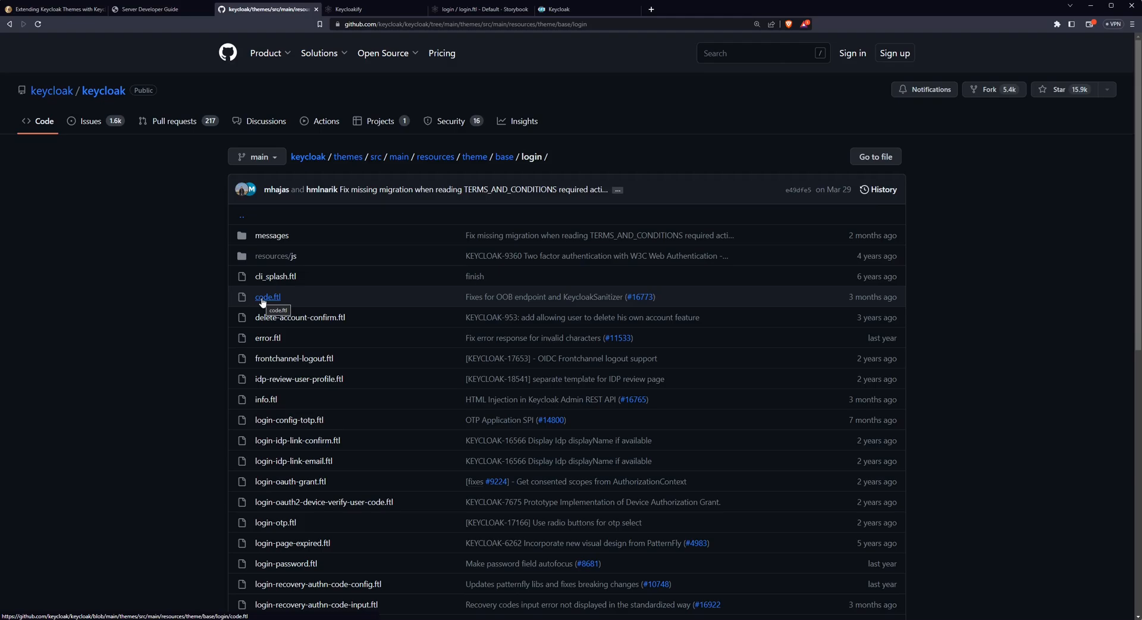
click(265, 398)
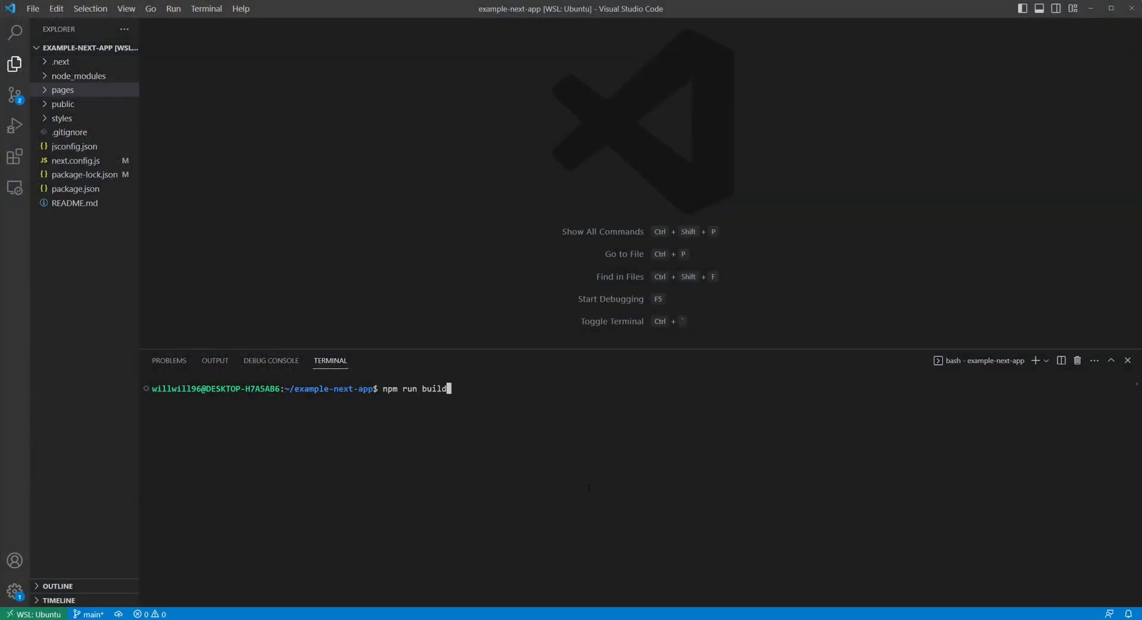
Step: Run npm run build and reveal the hashed stylesheets under out/_next/static/css
key(Return)
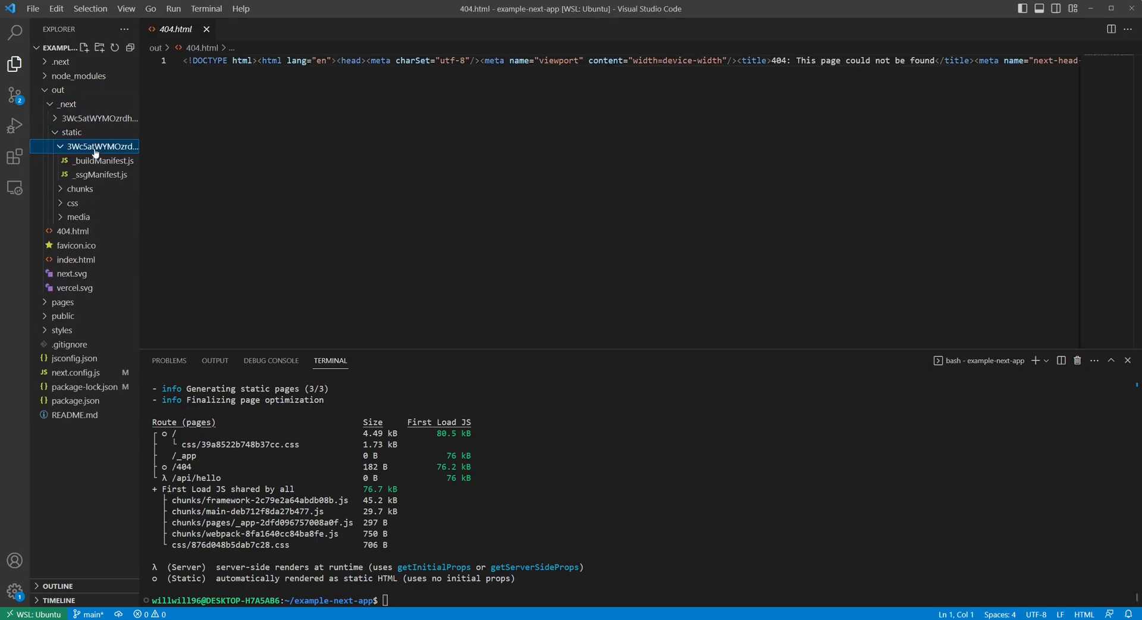
click(79, 188)
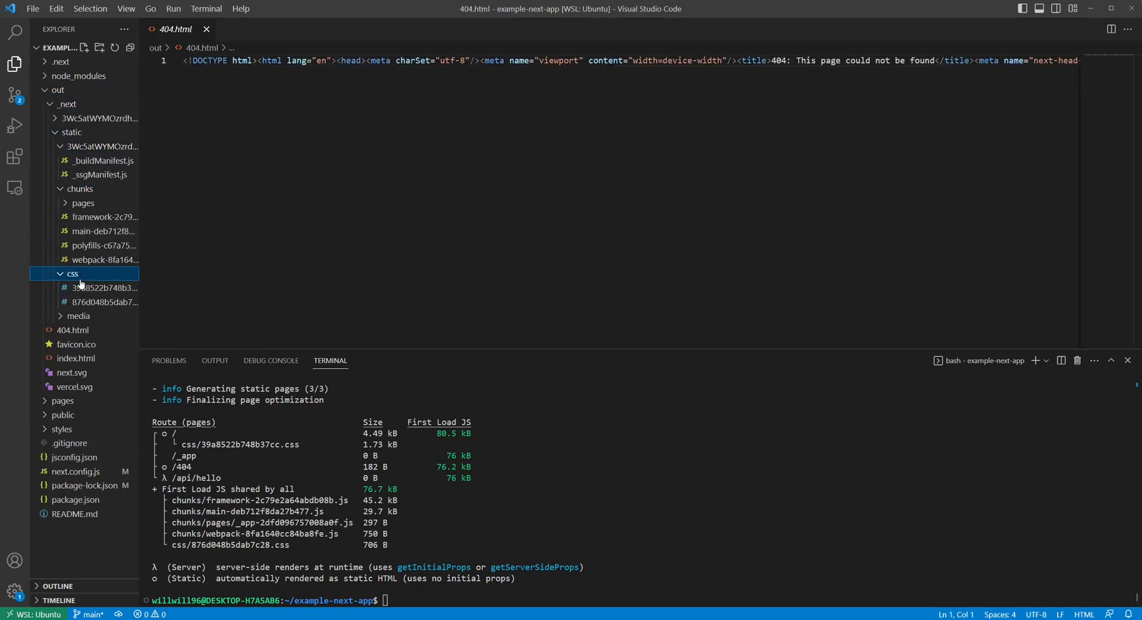
Step: Inspect the hashed Request URLs of base.css and another stylesheet in the Network panel
key(alt+tab)
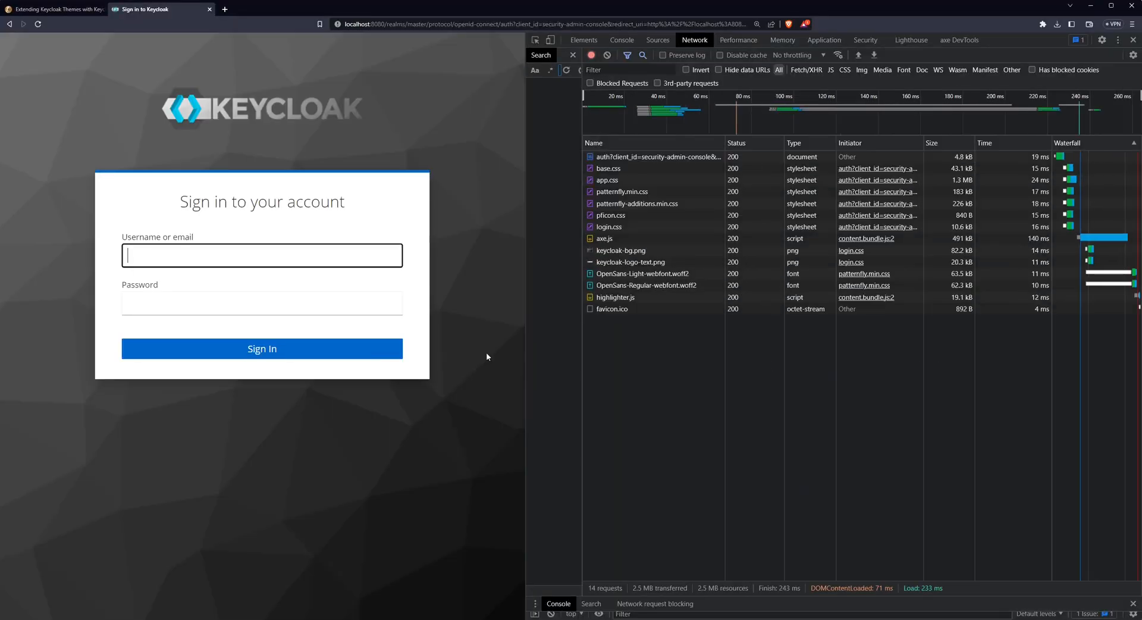
click(608, 168)
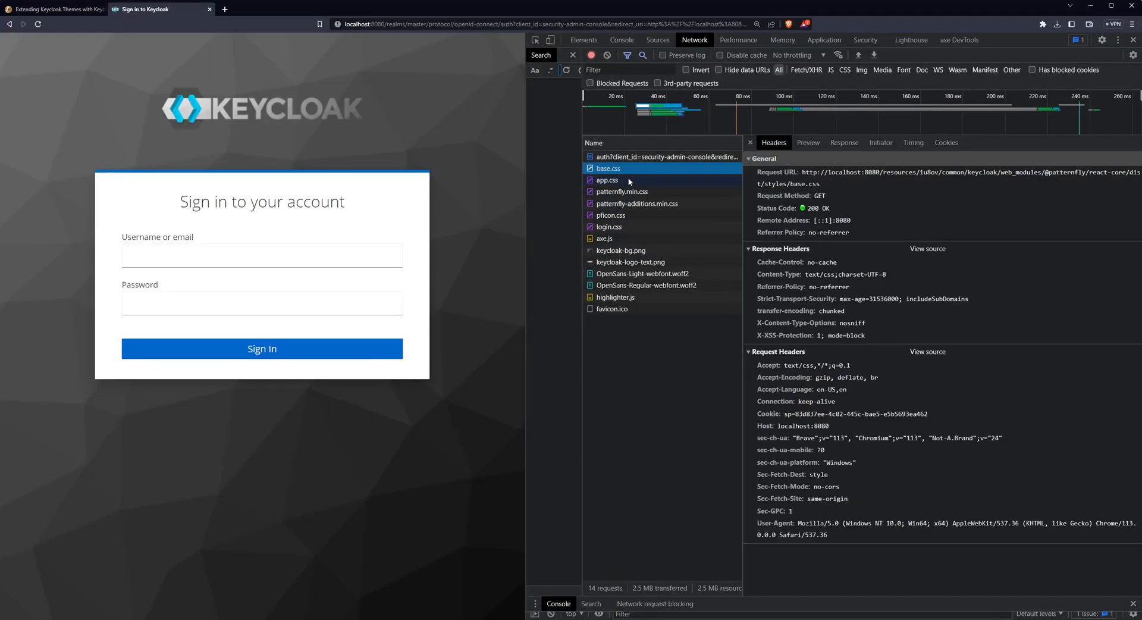
click(637, 203)
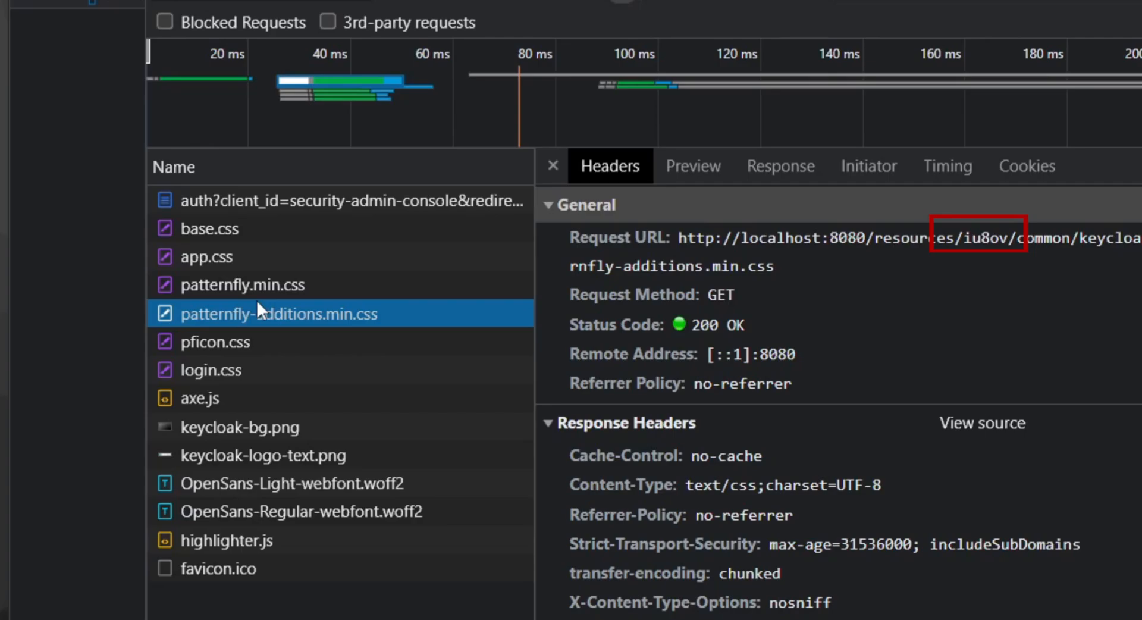
Step: Go to the Keycloakify site and its Documentation, landing on the Quick start page
click(373, 9)
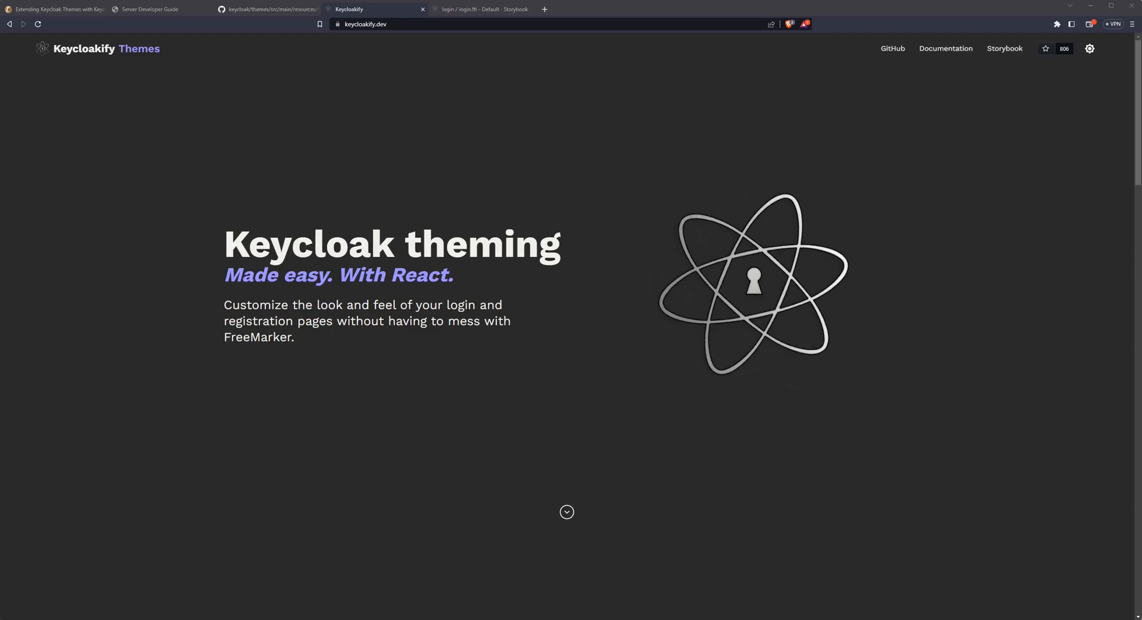
click(946, 47)
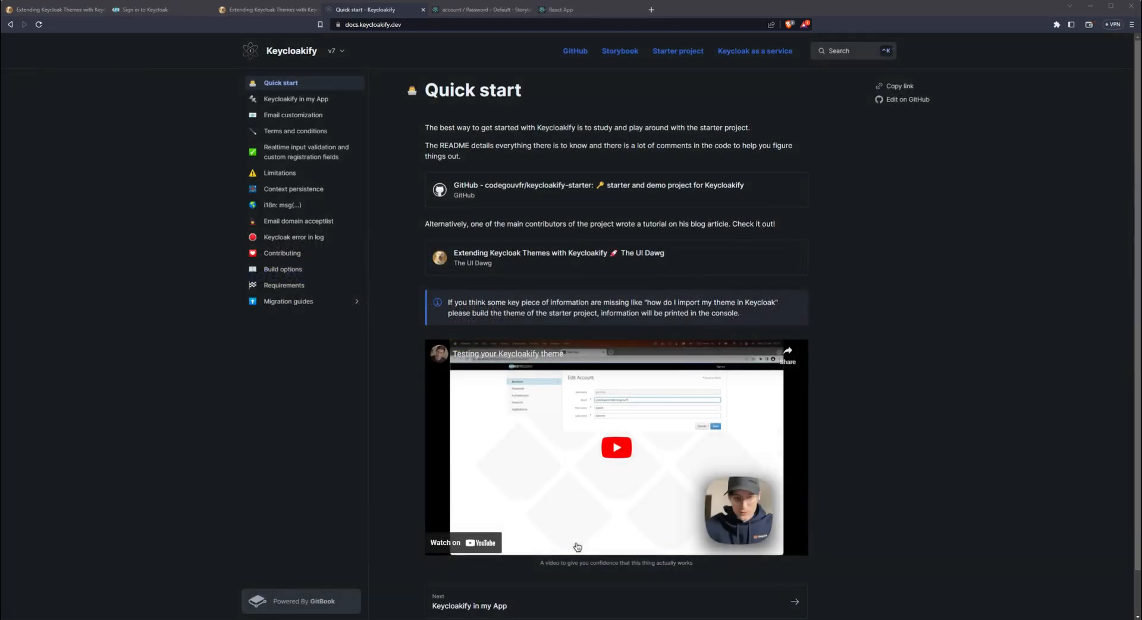